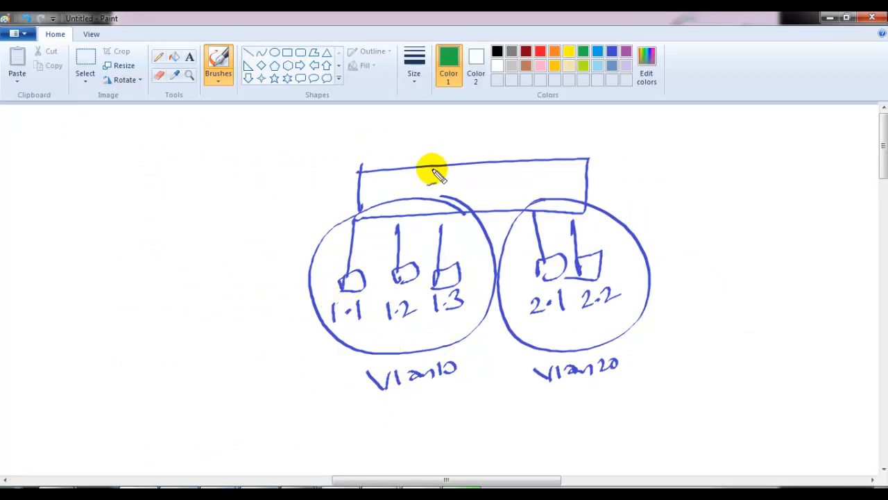
pyautogui.moveTo(303, 225)
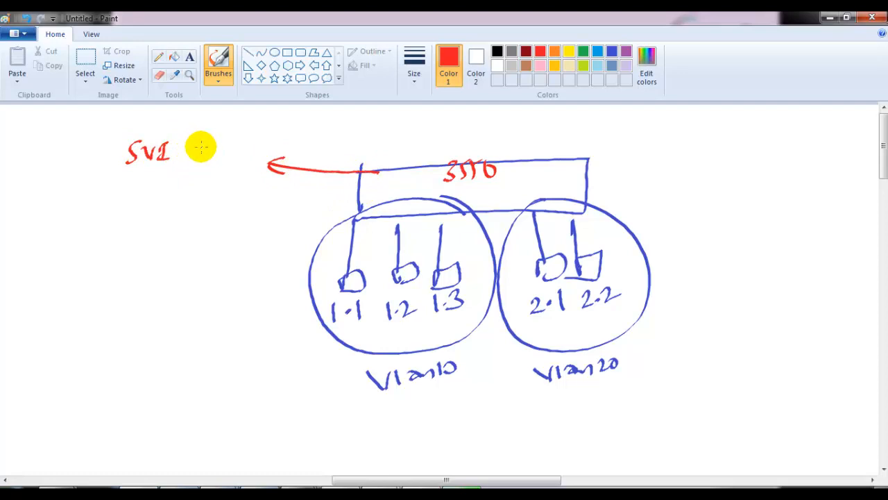
# - Write the red 1.100 and 2.200 SVI notes beside the 3560 switch and underline them
pyautogui.moveTo(194, 149); pyautogui.dragTo(243, 146)
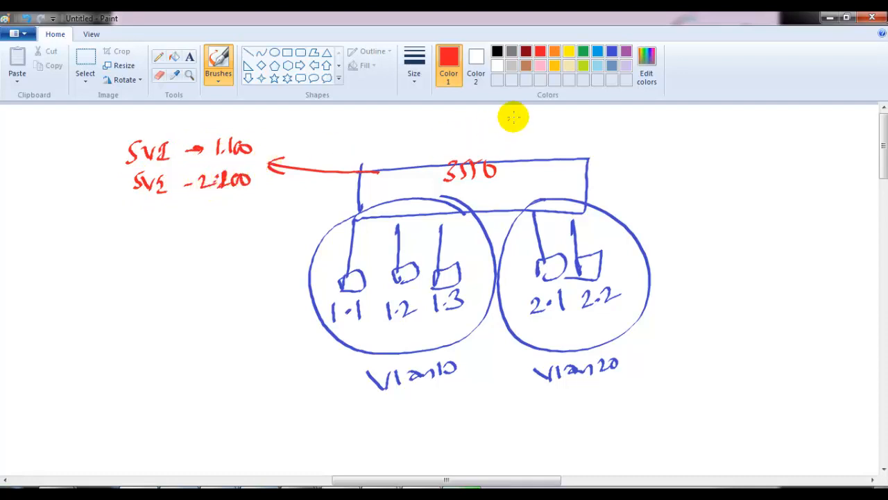
pyautogui.moveTo(91, 178)
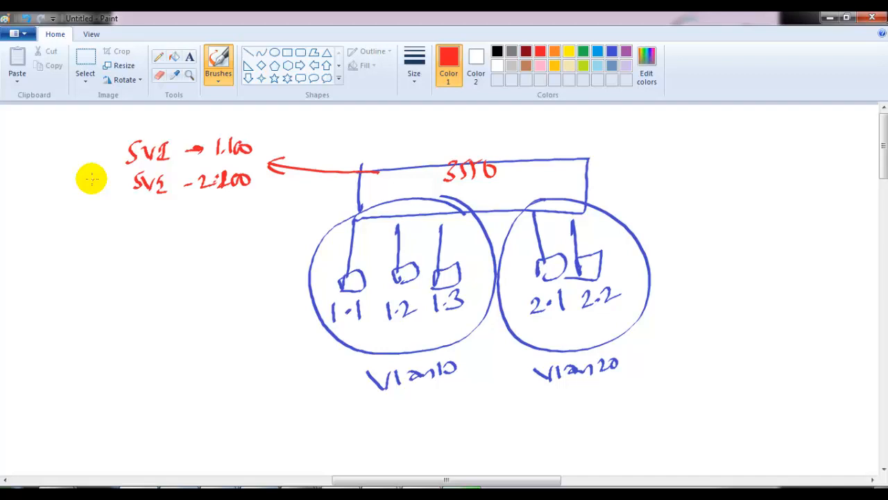
pyautogui.moveTo(118, 207); pyautogui.dragTo(246, 197)
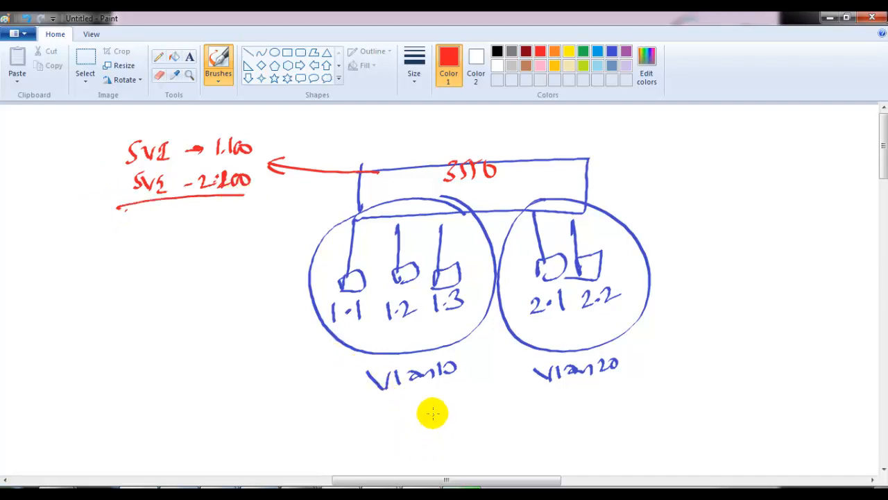
pyautogui.moveTo(444, 399); pyautogui.dragTo(541, 403)
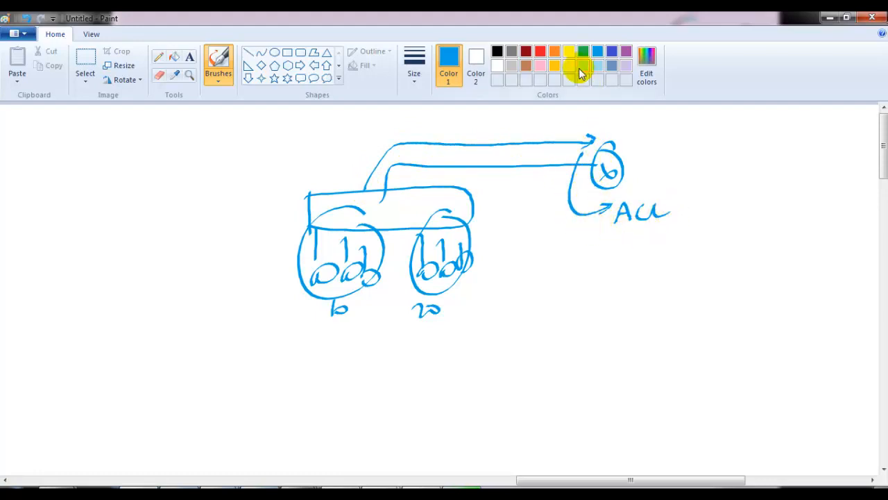
# - Pick green as the drawing colour after drawing the red two-way arrow
pyautogui.click(583, 51)
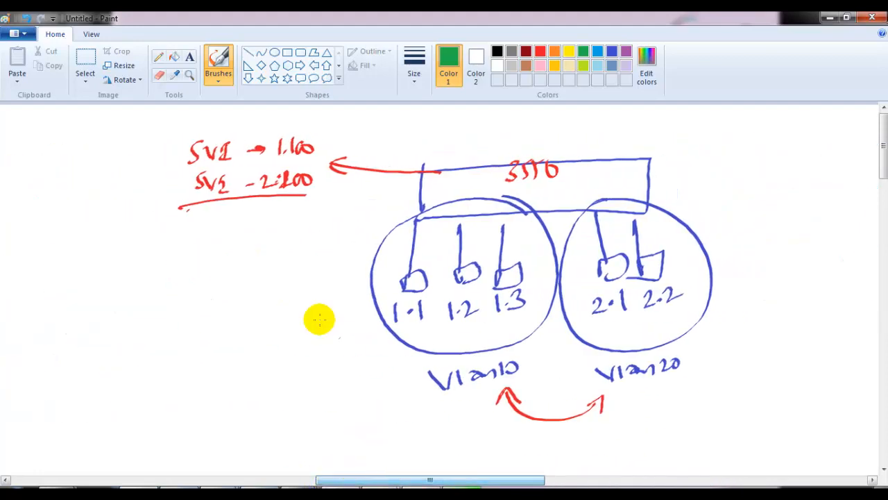
# - Erase the green VLAN ACL note and underline the 1.1–1.3 and 2.1–2.2 hosts
pyautogui.moveTo(242, 198); pyautogui.dragTo(249, 226)
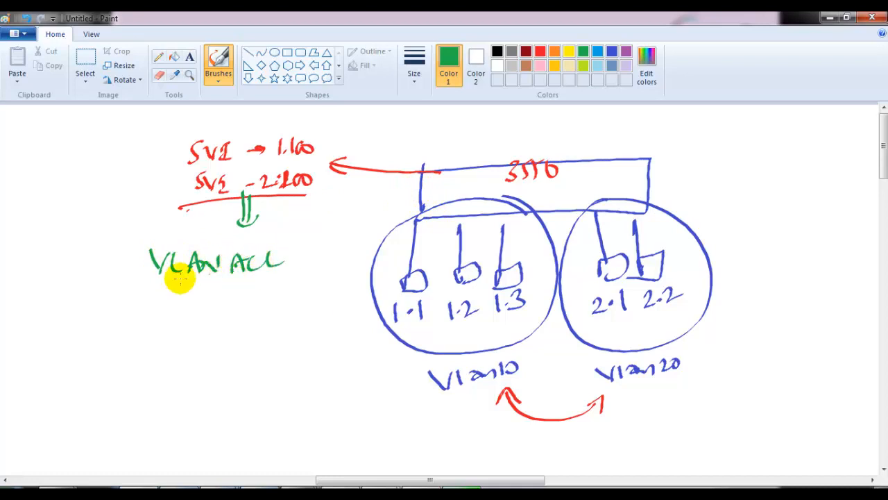
pyautogui.moveTo(145, 285); pyautogui.dragTo(271, 284)
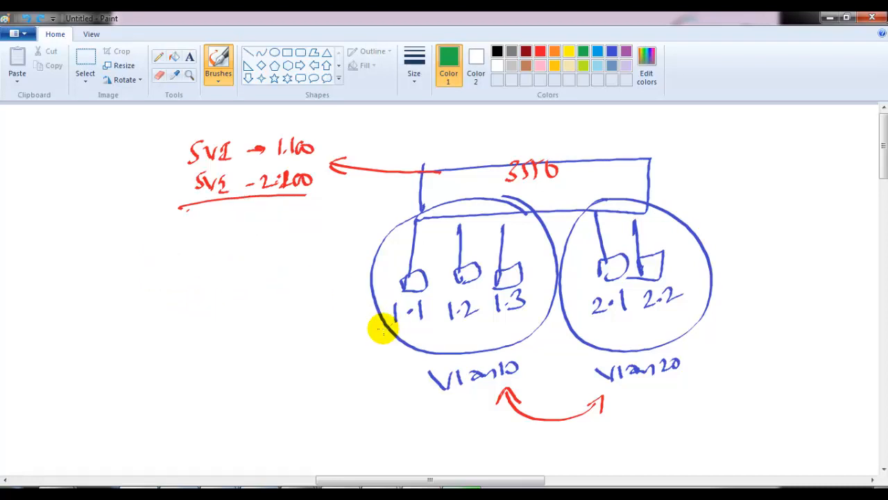
pyautogui.moveTo(395, 340); pyautogui.dragTo(534, 340)
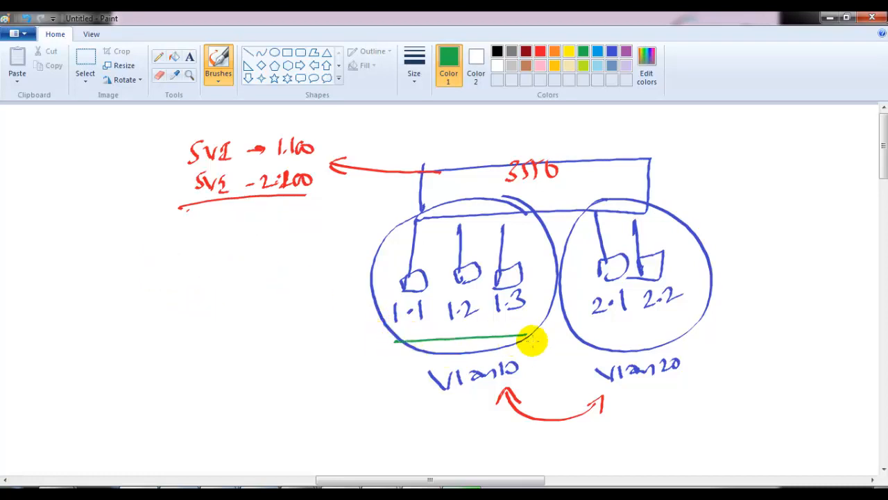
pyautogui.moveTo(604, 333)
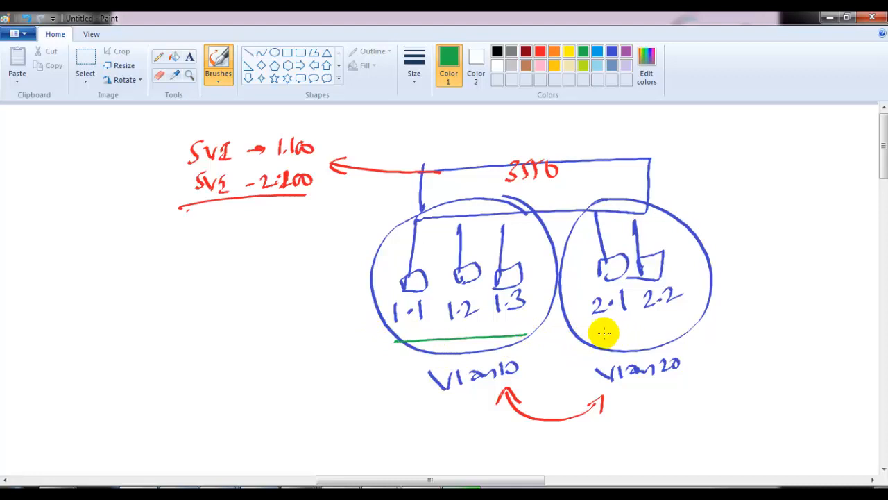
pyautogui.moveTo(597, 330); pyautogui.dragTo(679, 324)
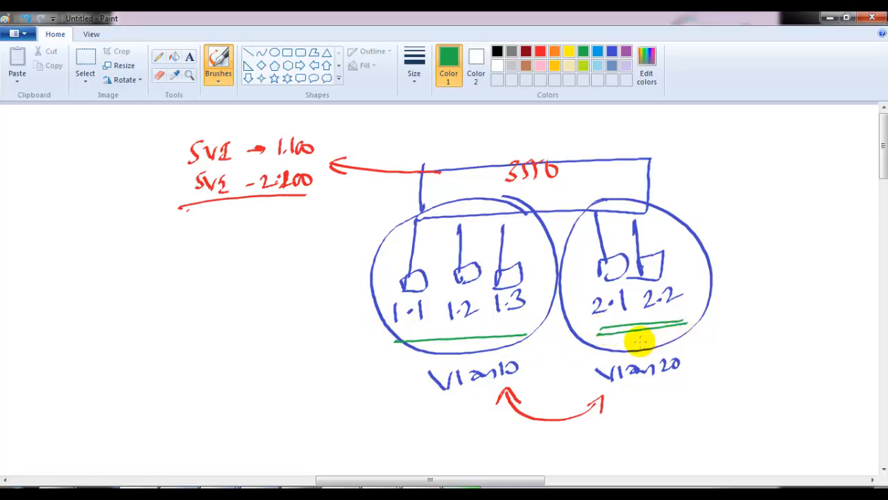
pyautogui.moveTo(90, 280)
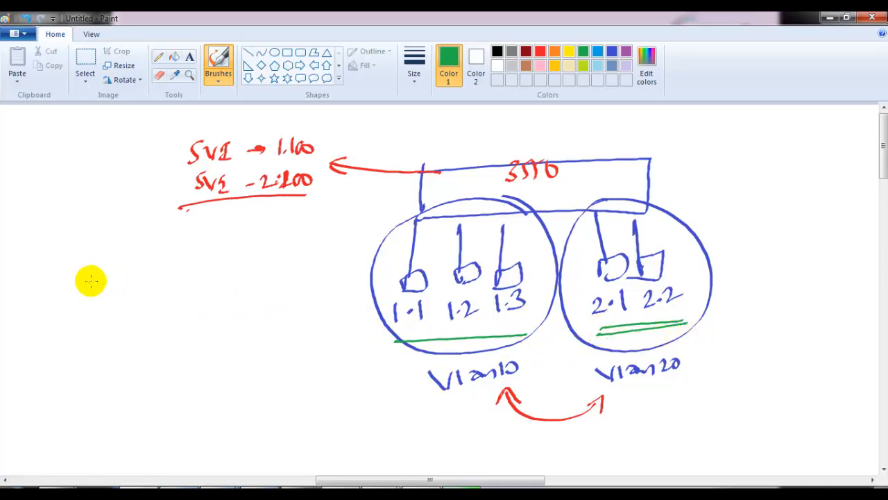
# - Write '1.1 deny' in green, sketch traffic paths past the switch, then erase them
pyautogui.moveTo(101, 260); pyautogui.dragTo(139, 260)
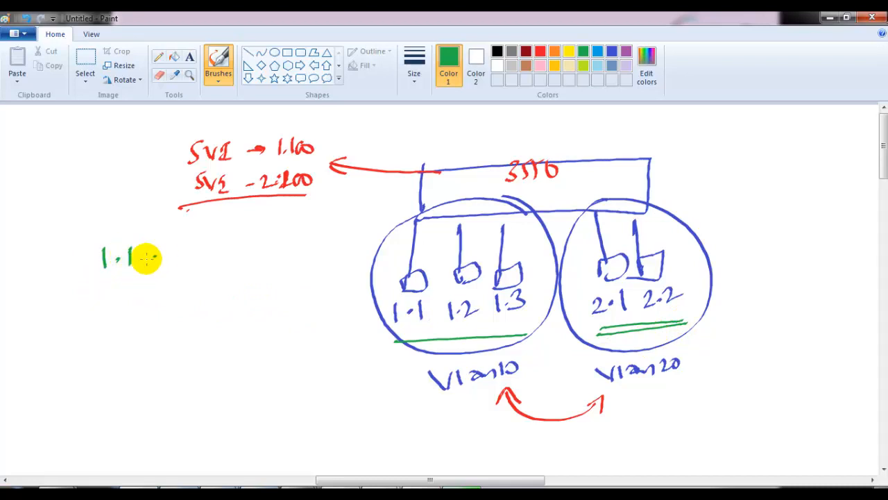
pyautogui.write('deny x')
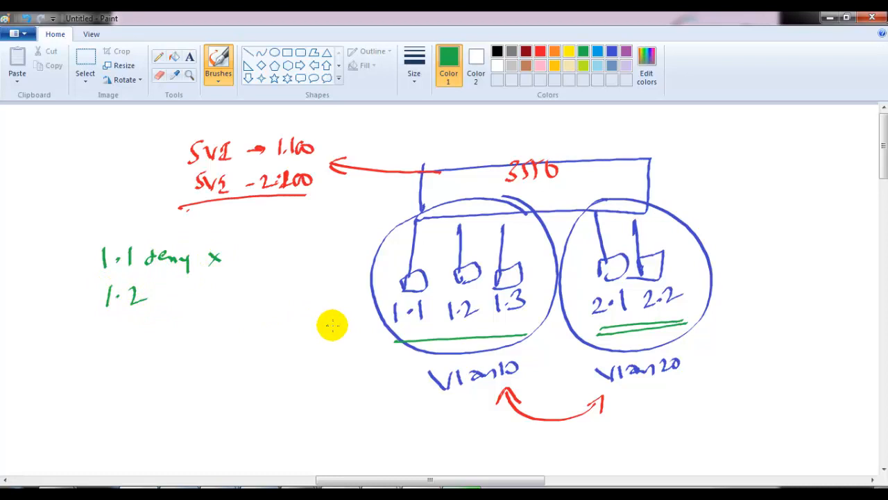
pyautogui.moveTo(458, 228); pyautogui.dragTo(586, 218)
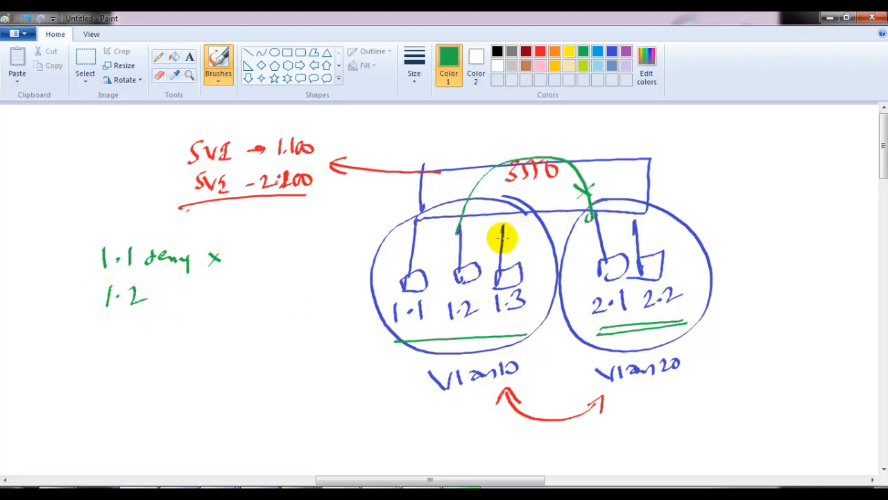
pyautogui.moveTo(506, 238); pyautogui.dragTo(666, 152)
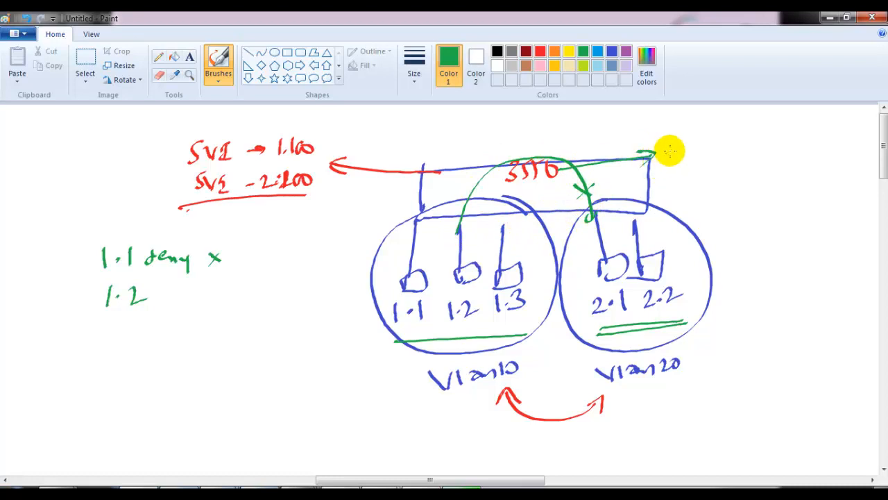
pyautogui.moveTo(371, 283)
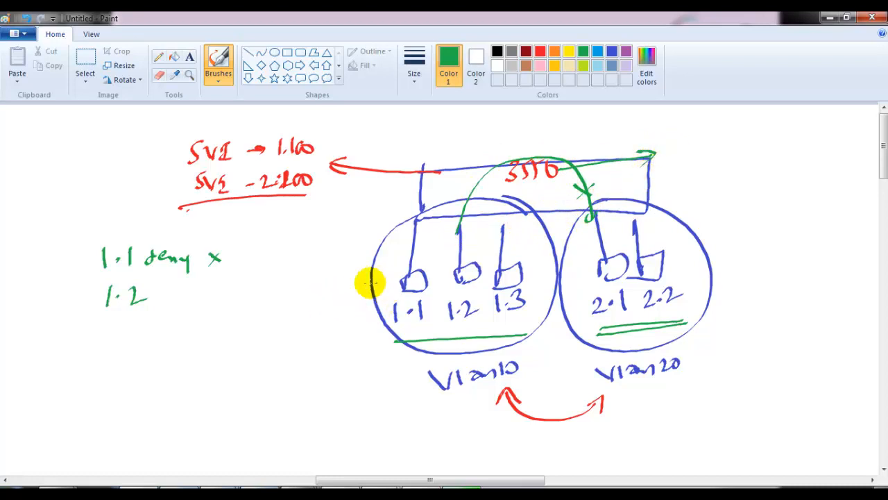
pyautogui.moveTo(385, 277); pyautogui.dragTo(440, 299)
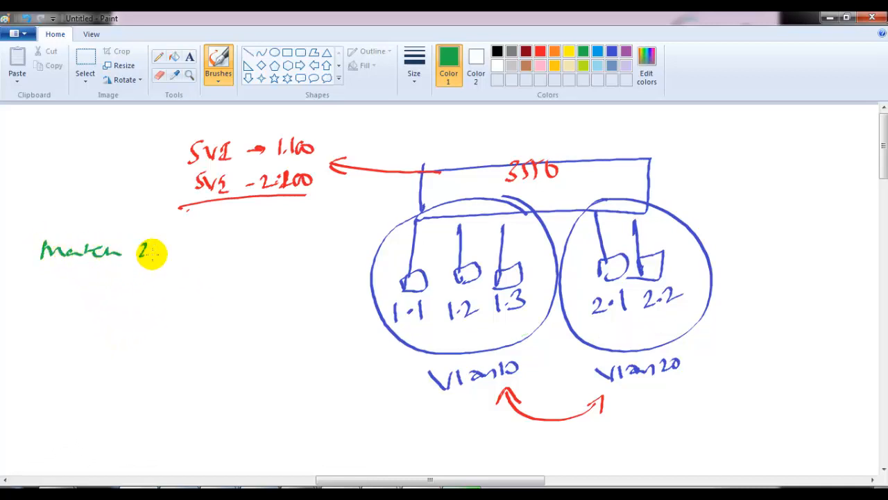
# - Write green 'Match ALL' and 'Vlan-action Drop' notes, then arrow and loop them in dark red
pyautogui.moveTo(146, 250); pyautogui.dragTo(257, 253)
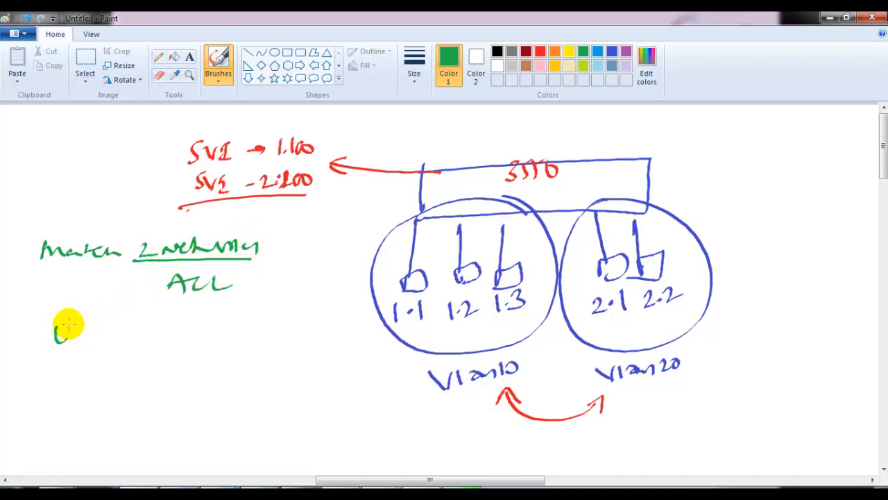
pyautogui.moveTo(52, 337); pyautogui.dragTo(139, 340)
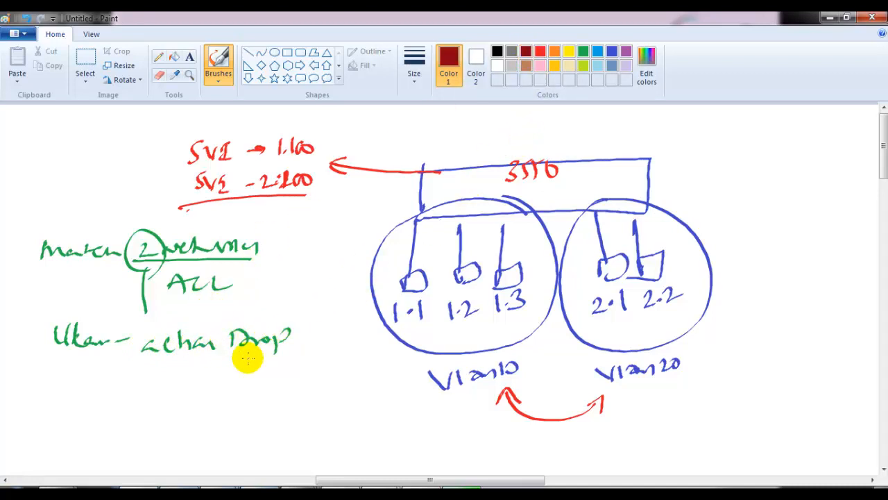
pyautogui.moveTo(139, 267); pyautogui.dragTo(136, 319)
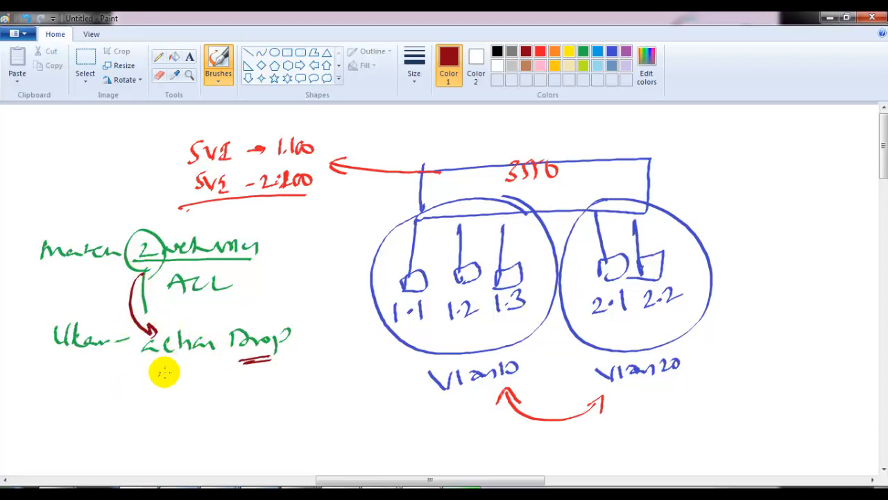
pyautogui.moveTo(166, 371); pyautogui.dragTo(62, 232)
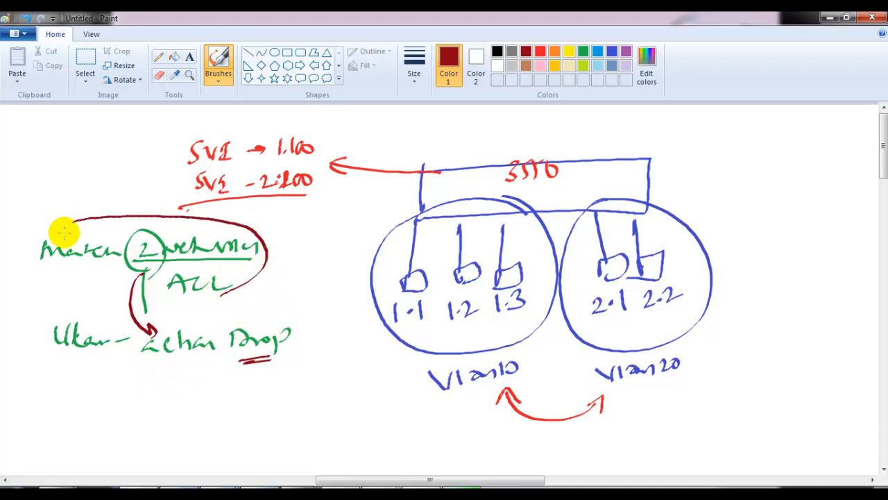
pyautogui.moveTo(62, 232); pyautogui.dragTo(379, 156)
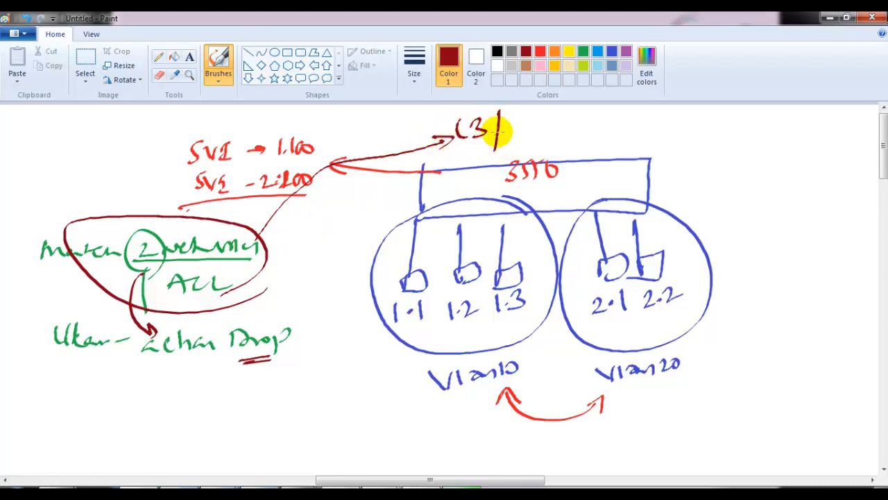
# - Label the 3550 'L3/Layer 2' and arrow the 'MA ACL' note to 'H/W'
pyautogui.moveTo(500, 132); pyautogui.dragTo(527, 139)
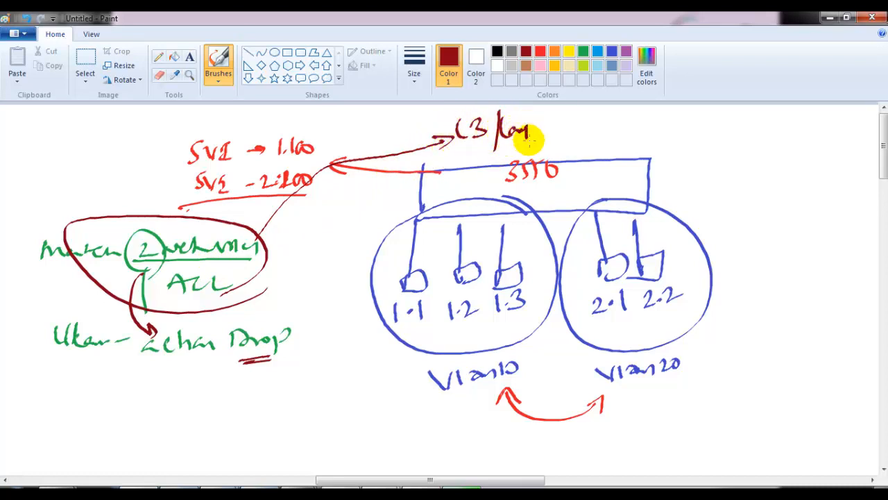
pyautogui.moveTo(527, 131); pyautogui.dragTo(666, 135)
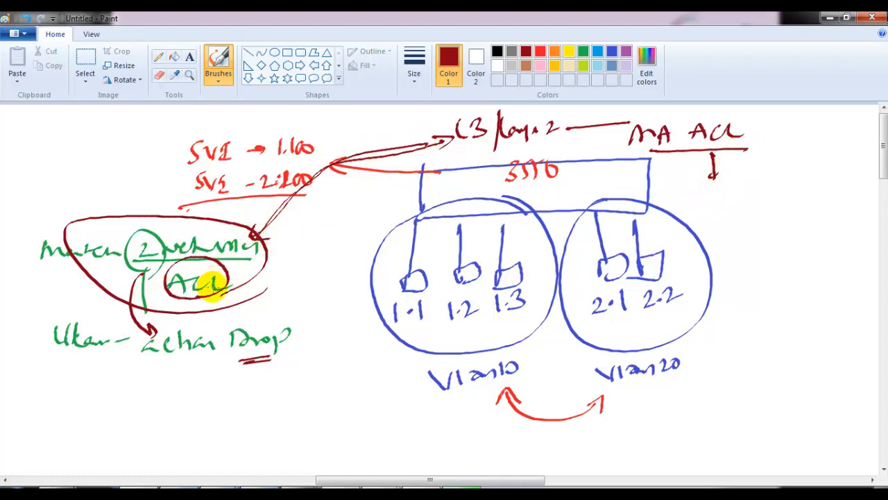
pyautogui.moveTo(587, 191); pyautogui.dragTo(666, 189)
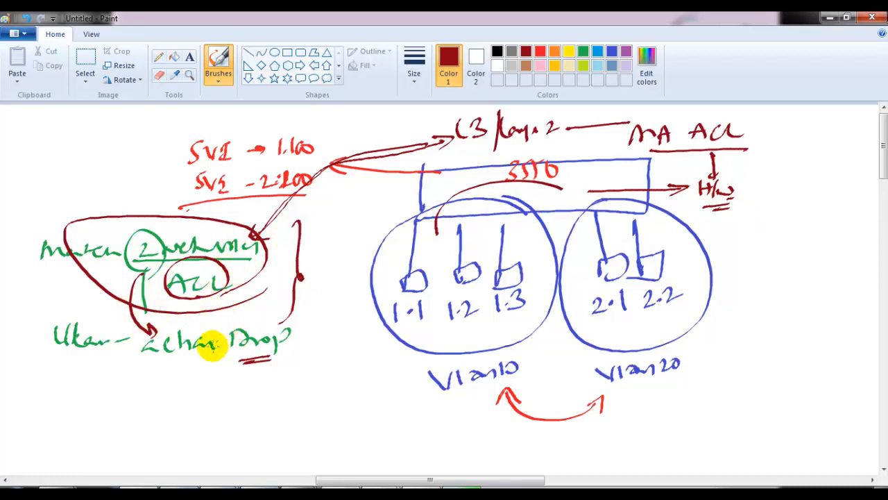
pyautogui.moveTo(517, 404)
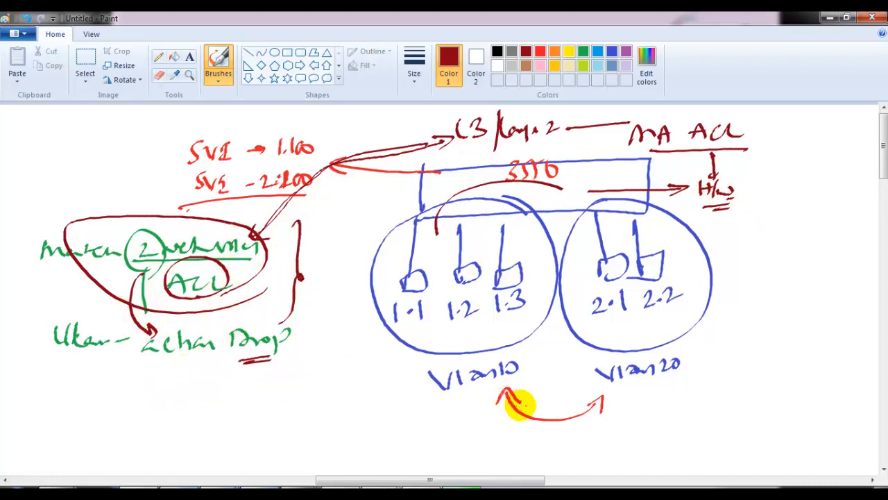
pyautogui.moveTo(524, 395)
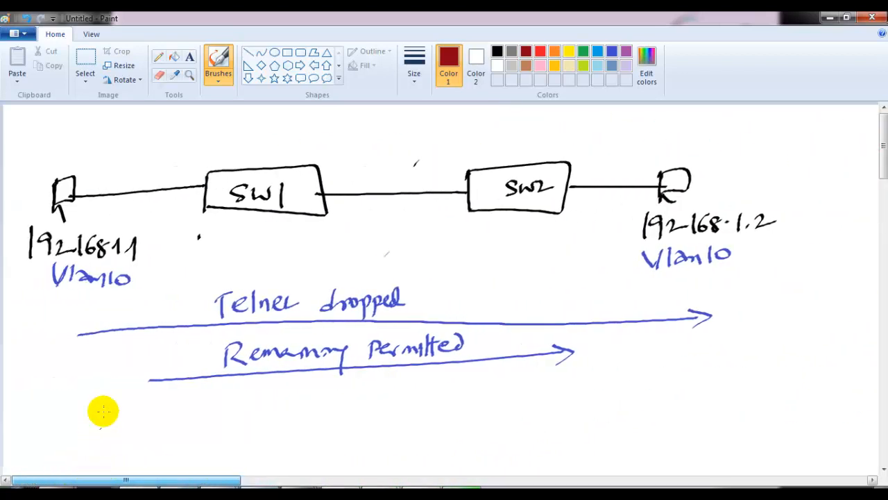
pyautogui.moveTo(335, 155)
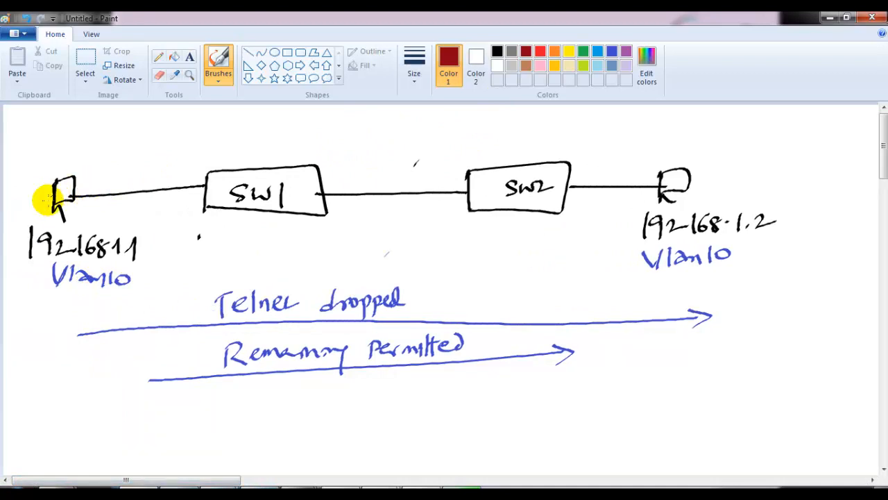
# - Underline both Vlan10 labels, switch to blue, and mark 'Telnet dropped' with an x
pyautogui.moveTo(38, 302); pyautogui.dragTo(135, 295)
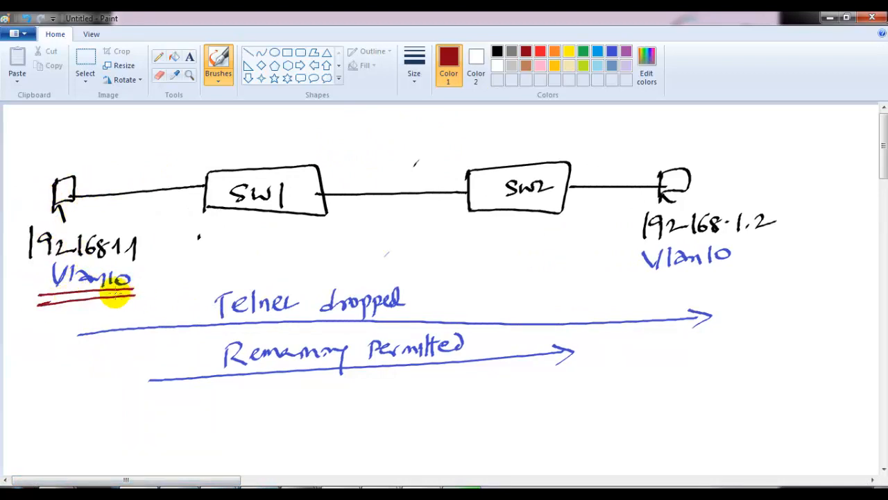
pyautogui.moveTo(638, 276)
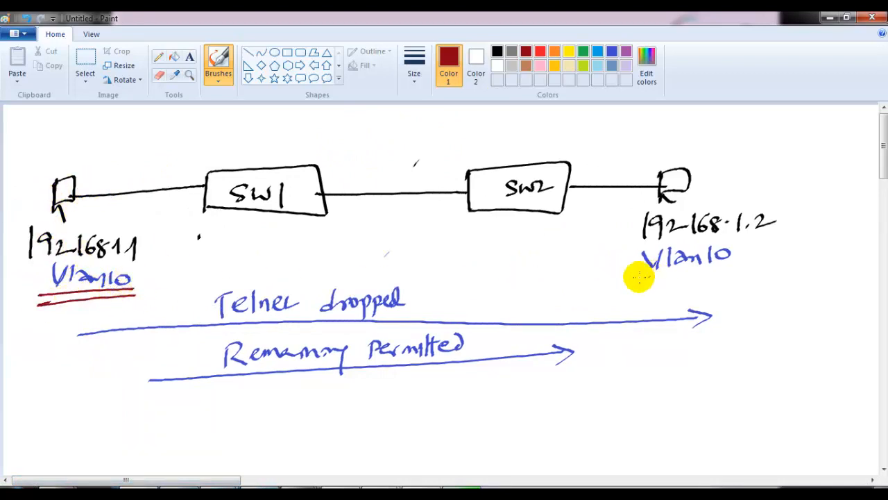
pyautogui.moveTo(639, 278); pyautogui.dragTo(760, 276)
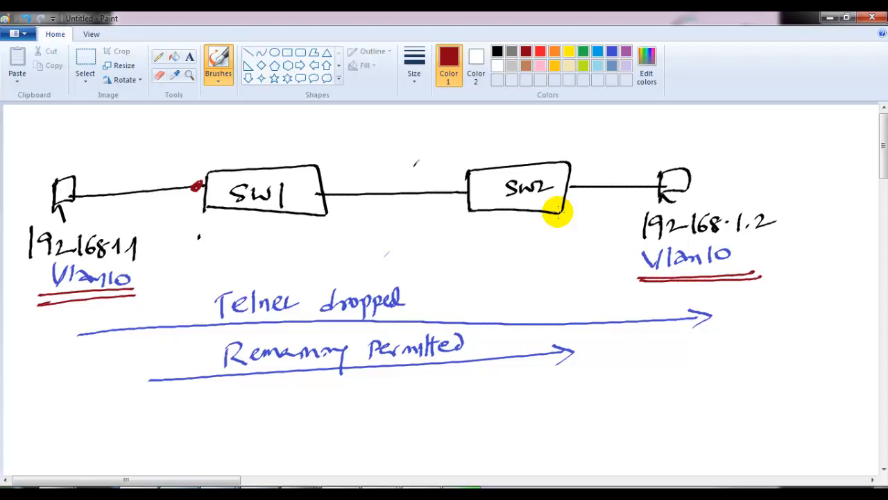
pyautogui.moveTo(595, 187)
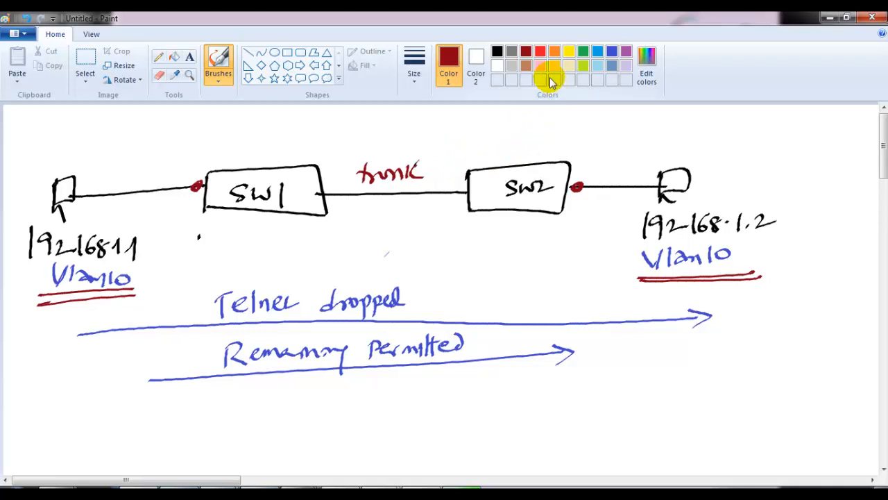
pyautogui.moveTo(619, 57)
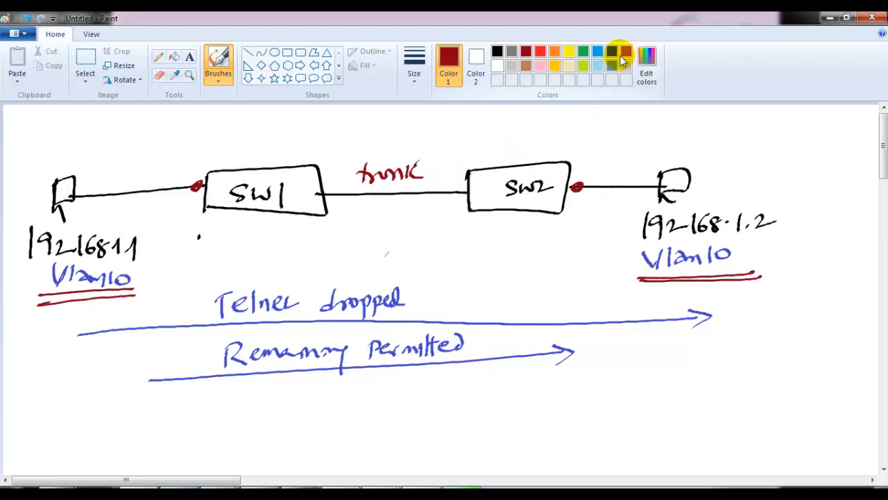
pyautogui.click(611, 51)
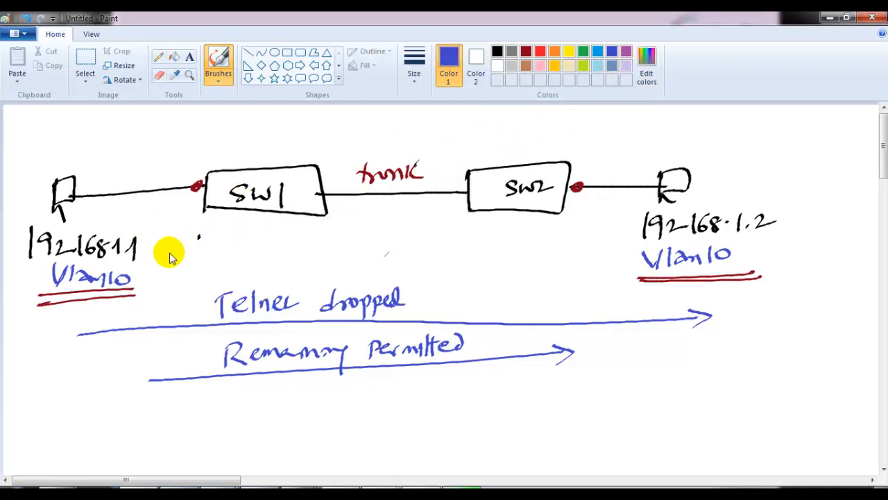
pyautogui.moveTo(151, 259)
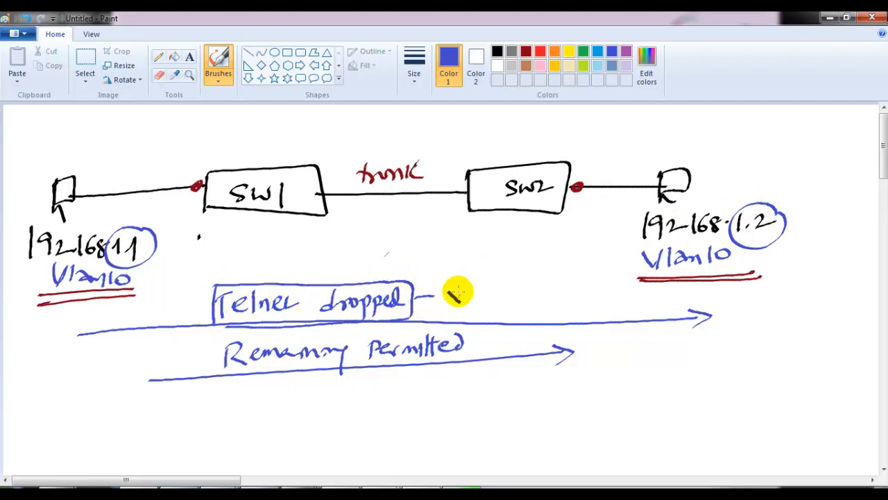
pyautogui.moveTo(69, 184); pyautogui.dragTo(180, 139)
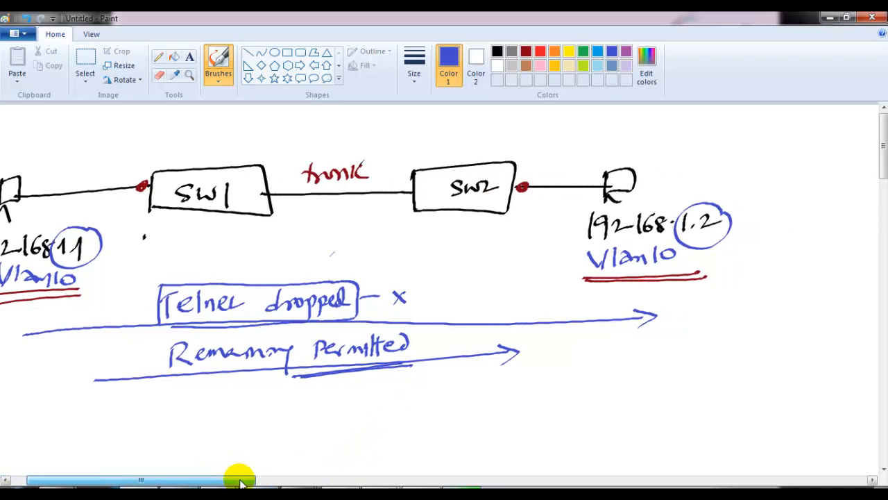
pyautogui.moveTo(239, 480); pyautogui.dragTo(285, 479)
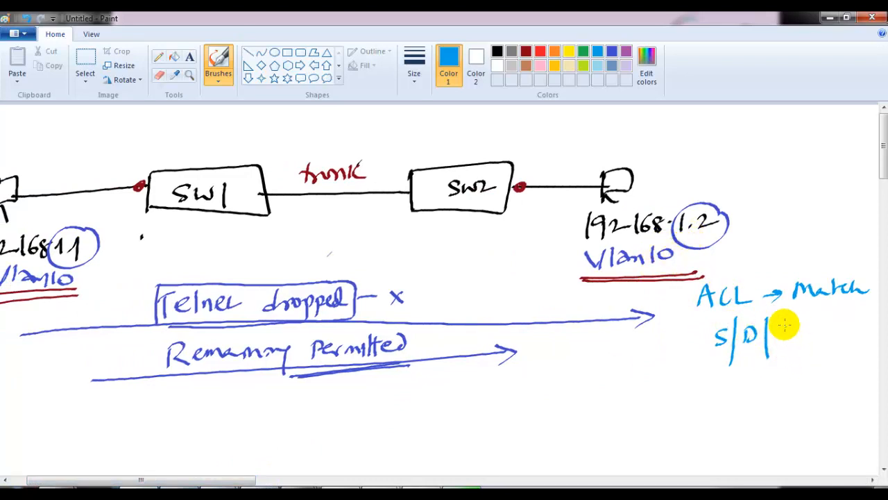
# - Write 'Telnet 23' in the ACL note and arrow it to green Drop and Permit branches
pyautogui.write('Telnet')
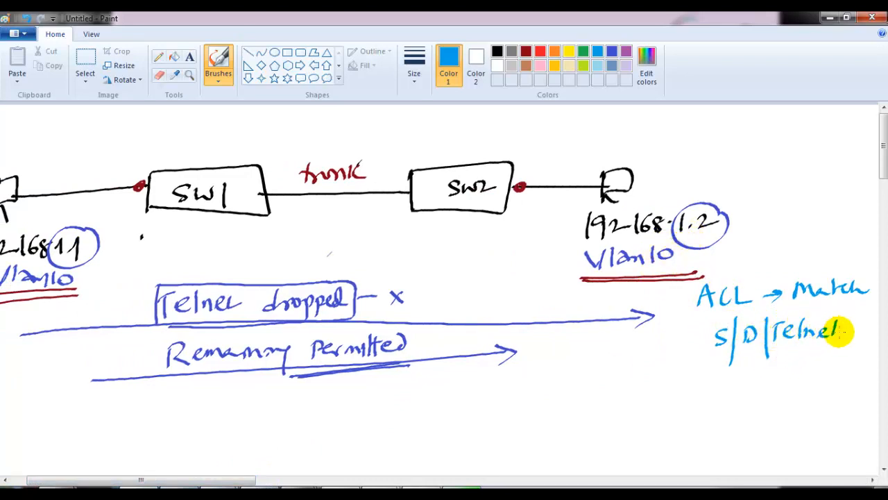
pyautogui.moveTo(711, 347); pyautogui.dragTo(853, 347)
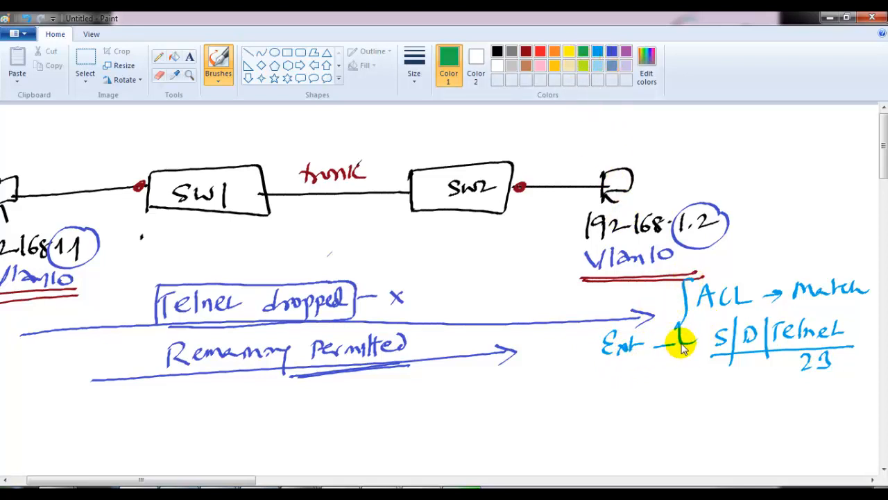
pyautogui.moveTo(677, 346); pyautogui.dragTo(621, 410)
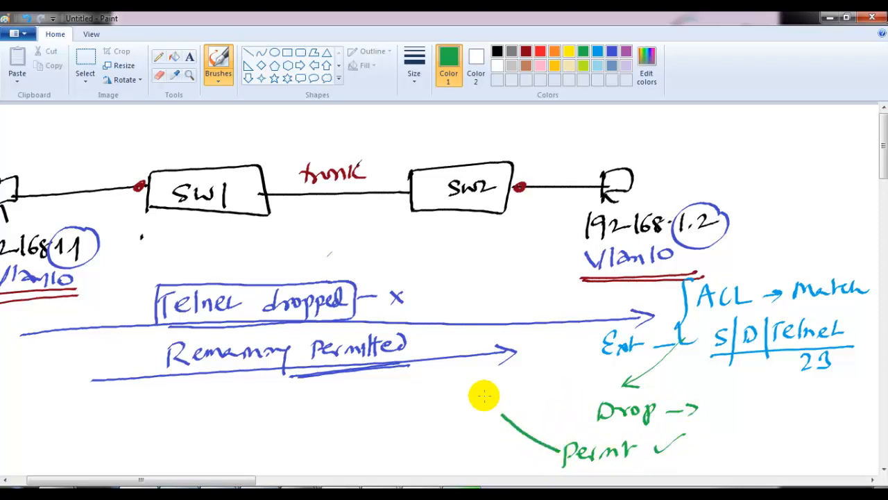
pyautogui.moveTo(492, 396); pyautogui.dragTo(420, 222)
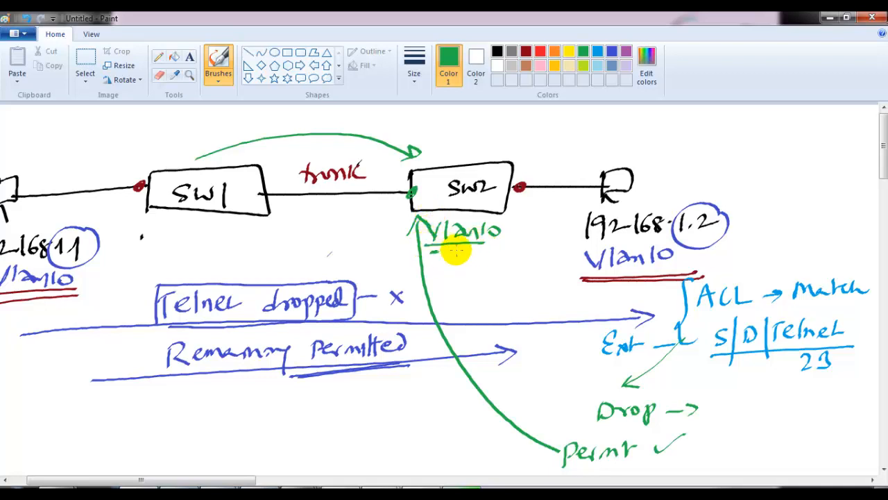
# - Draw a green arrow linking SW2's Vlan10 label to the ACL note
pyautogui.moveTo(448, 249); pyautogui.dragTo(631, 319)
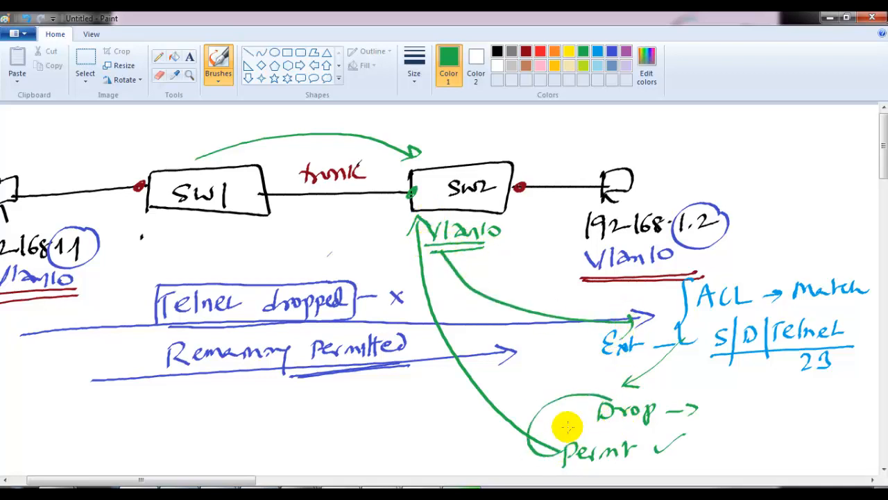
pyautogui.moveTo(83, 229)
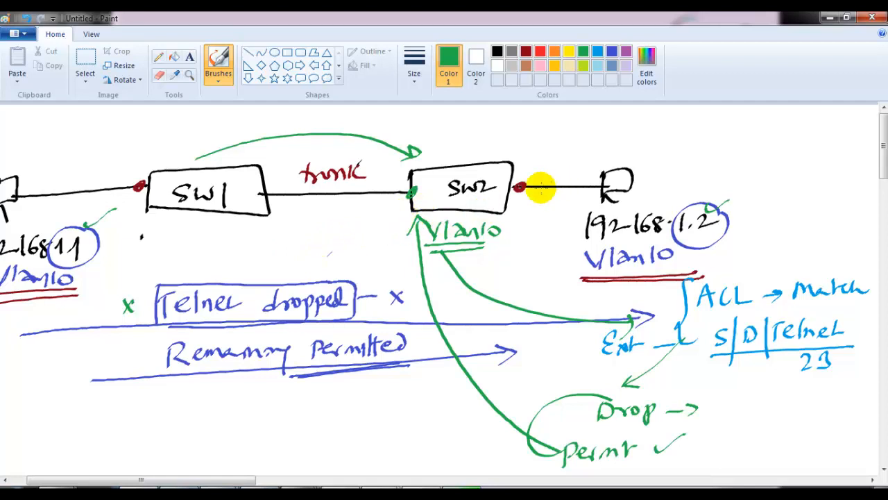
pyautogui.moveTo(572, 149)
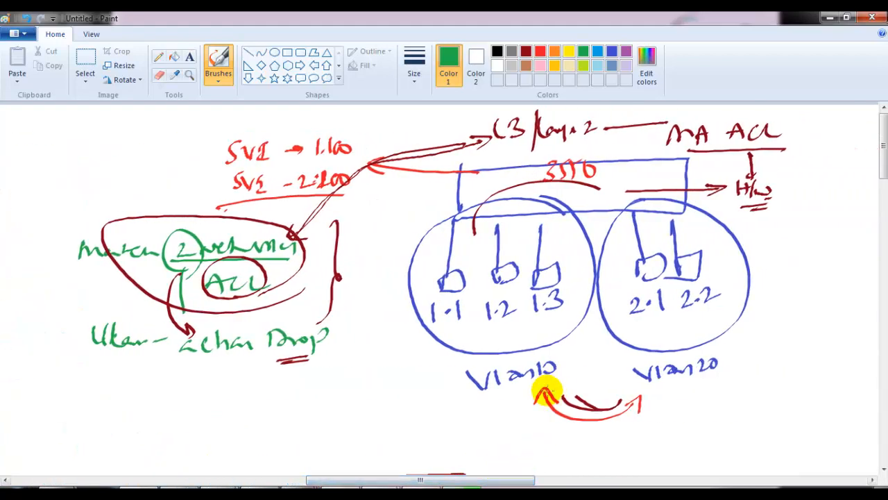
pyautogui.moveTo(546, 338)
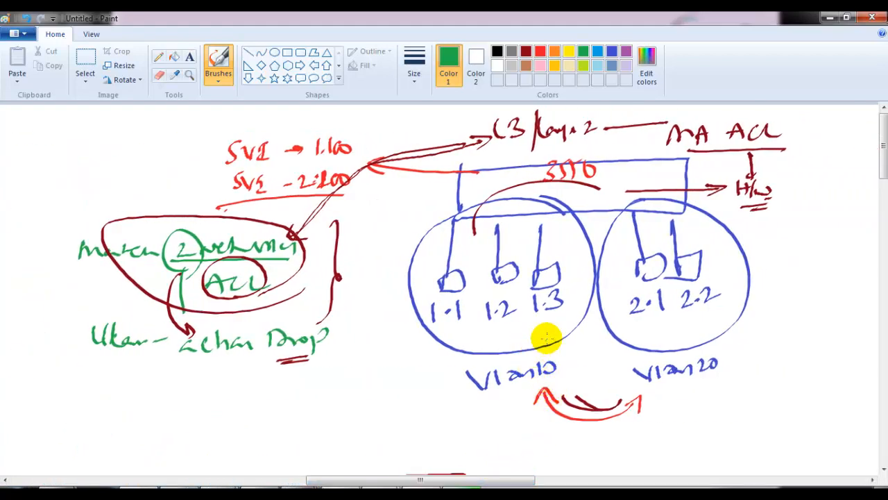
# - Draw a green arrow between the Vlan10 and Vlan20 hosts and write 'Vlan' above SW2
pyautogui.moveTo(548, 340); pyautogui.dragTo(645, 336)
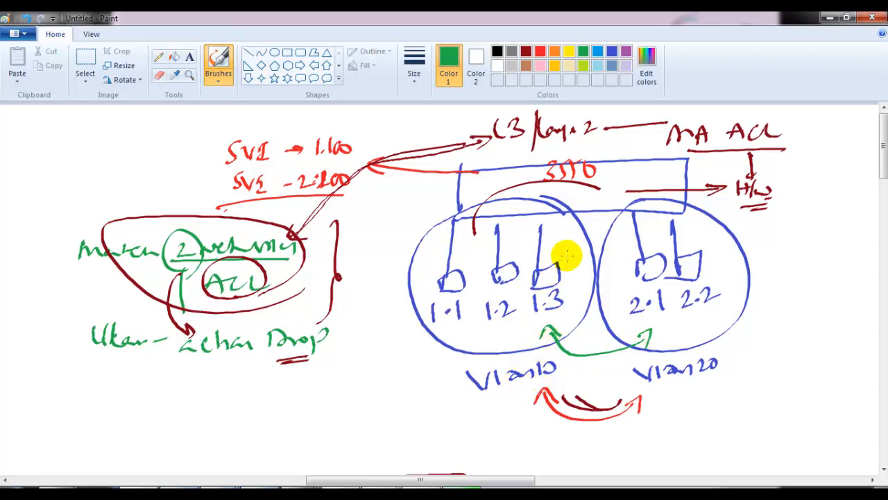
pyautogui.moveTo(749, 156)
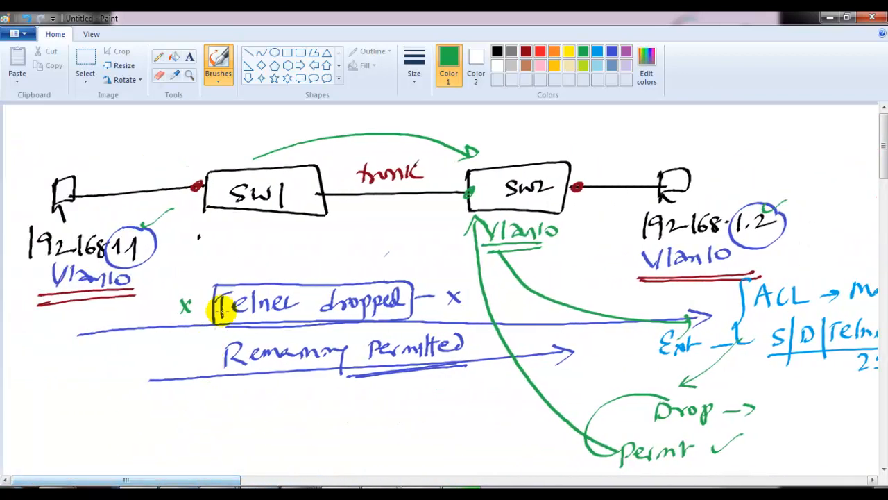
pyautogui.moveTo(188, 249); pyautogui.dragTo(590, 257)
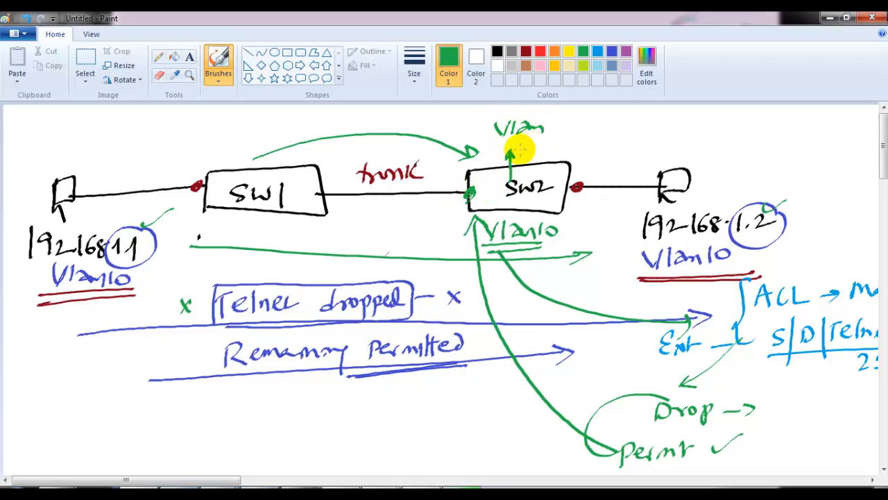
pyautogui.moveTo(583, 163)
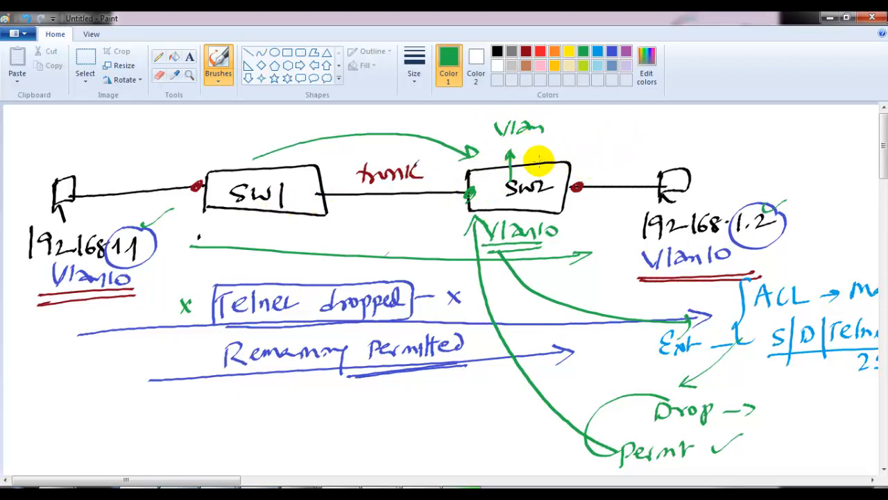
pyautogui.moveTo(430, 246)
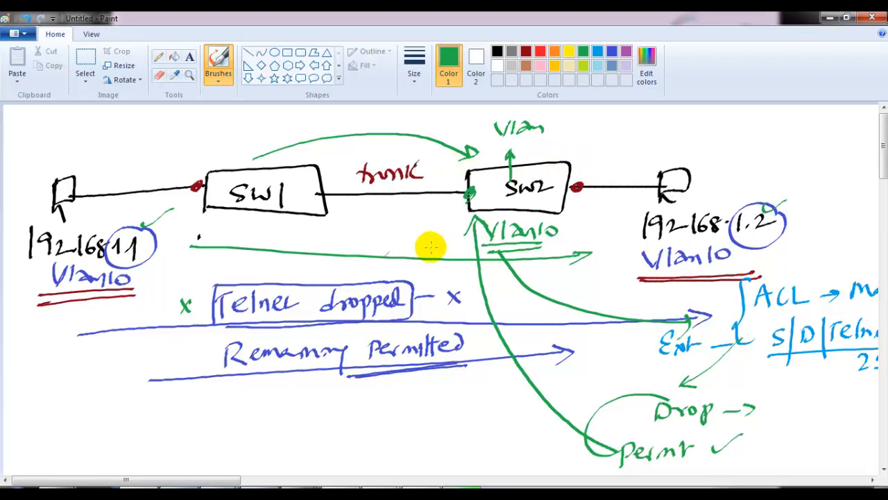
pyautogui.moveTo(206, 393)
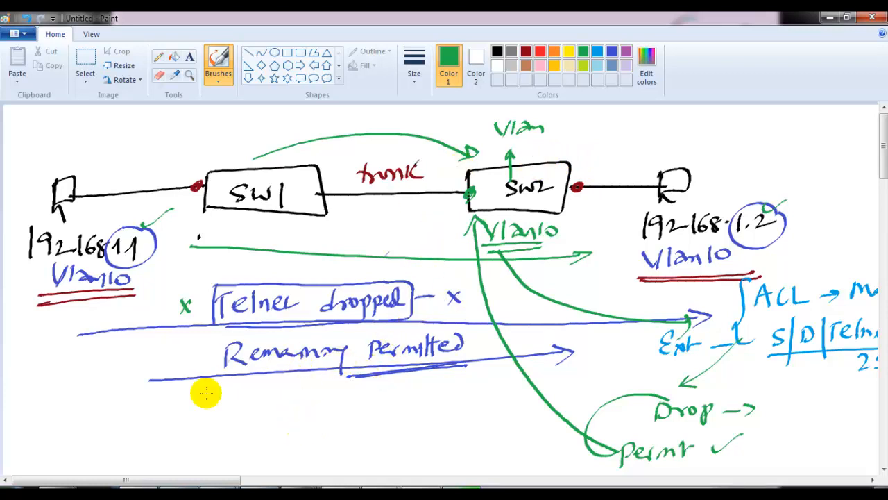
pyautogui.moveTo(217, 393)
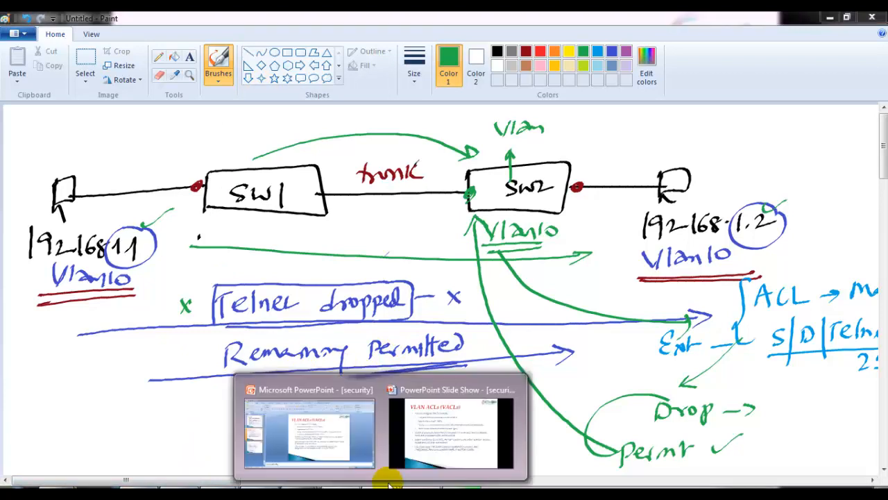
# - Underline 'security packet filtering' and write drop, forward, redirect, marking redirect in pink
pyautogui.click(451, 430)
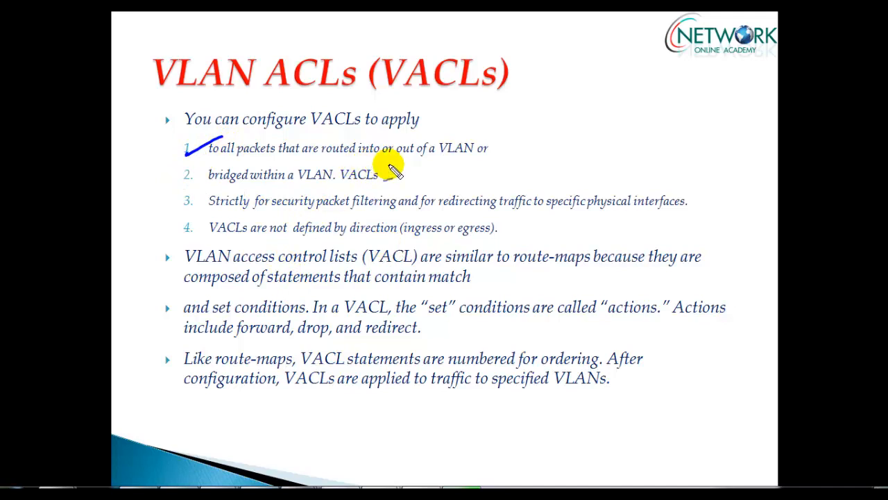
pyautogui.moveTo(378, 163); pyautogui.dragTo(548, 149)
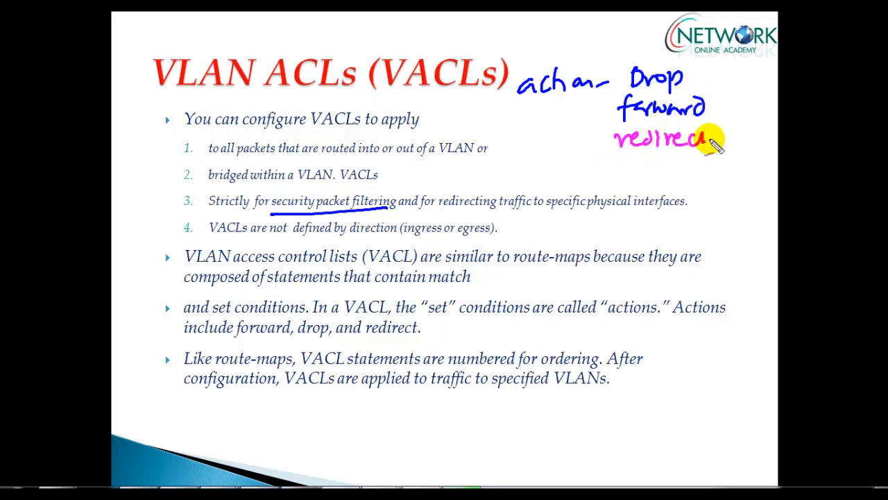
pyautogui.moveTo(510, 144); pyautogui.dragTo(596, 144)
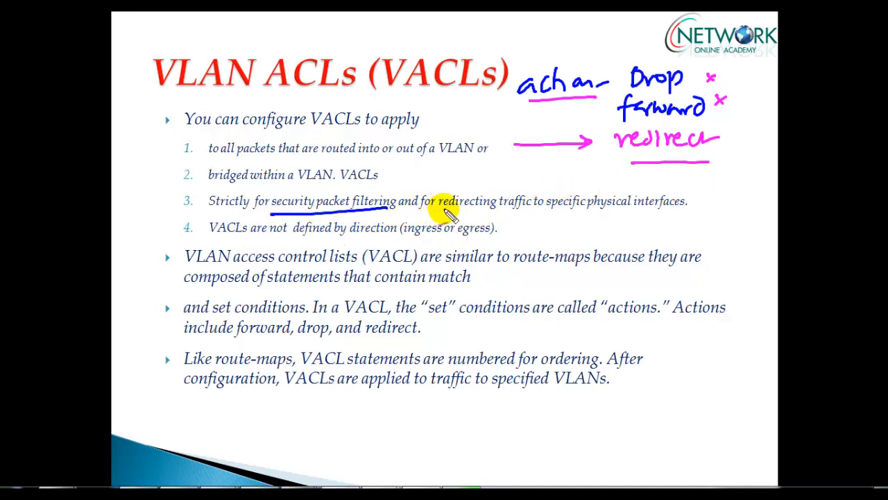
pyautogui.moveTo(311, 239)
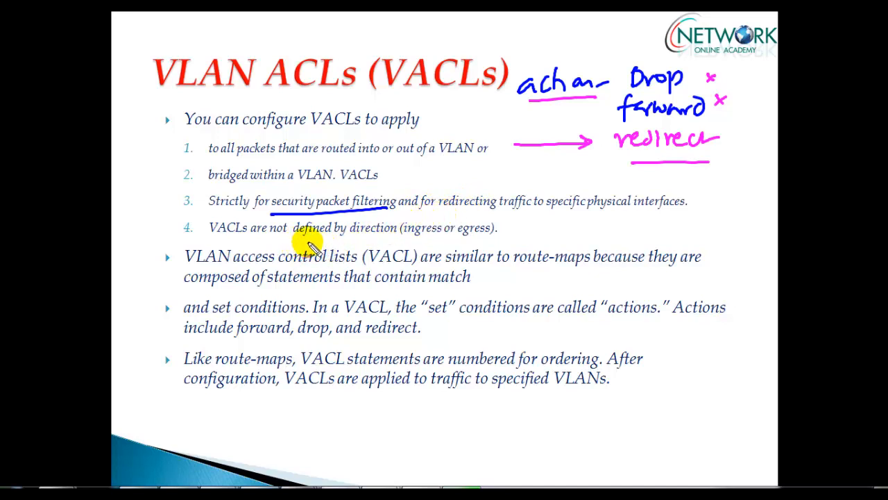
pyautogui.moveTo(333, 225); pyautogui.dragTo(417, 233)
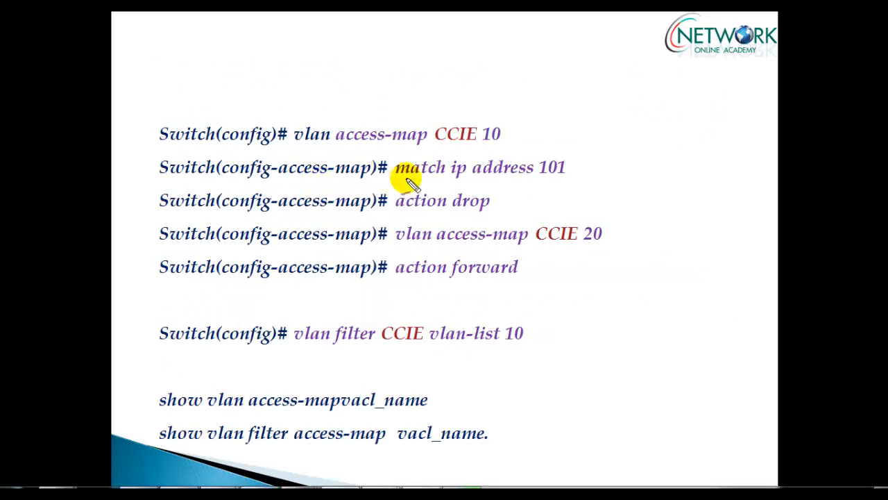
pyautogui.moveTo(472, 159)
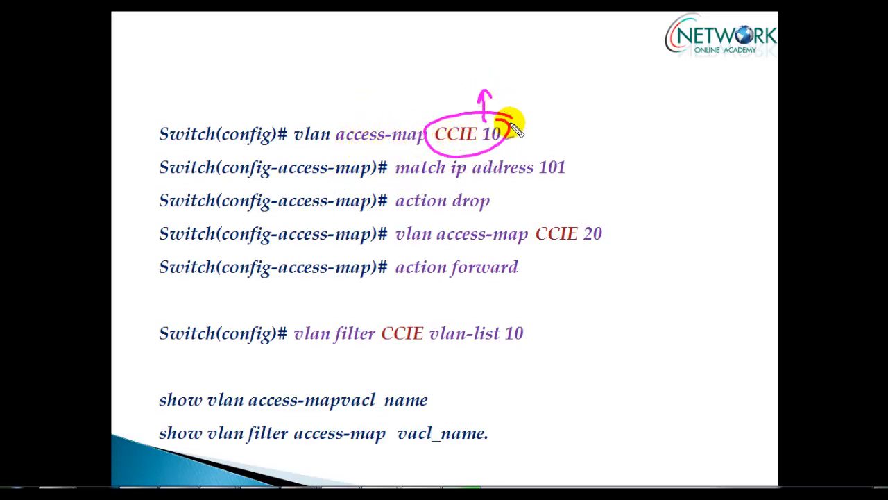
pyautogui.moveTo(555, 166)
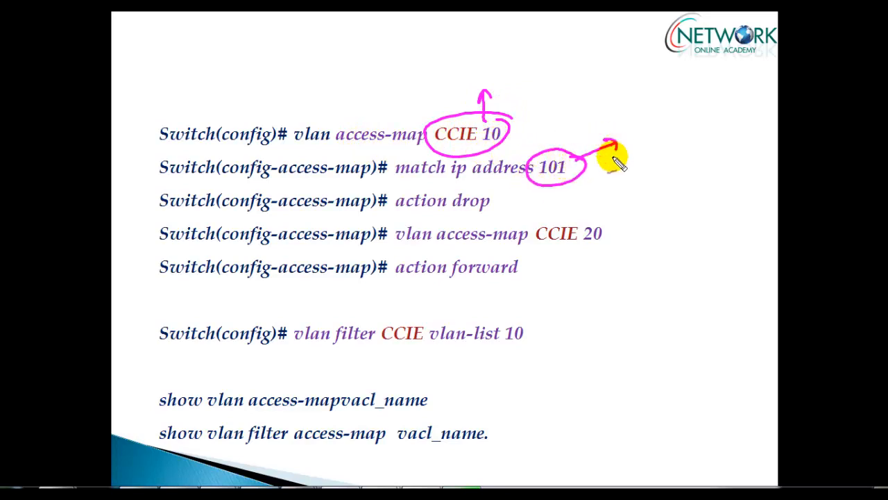
pyautogui.moveTo(340, 69)
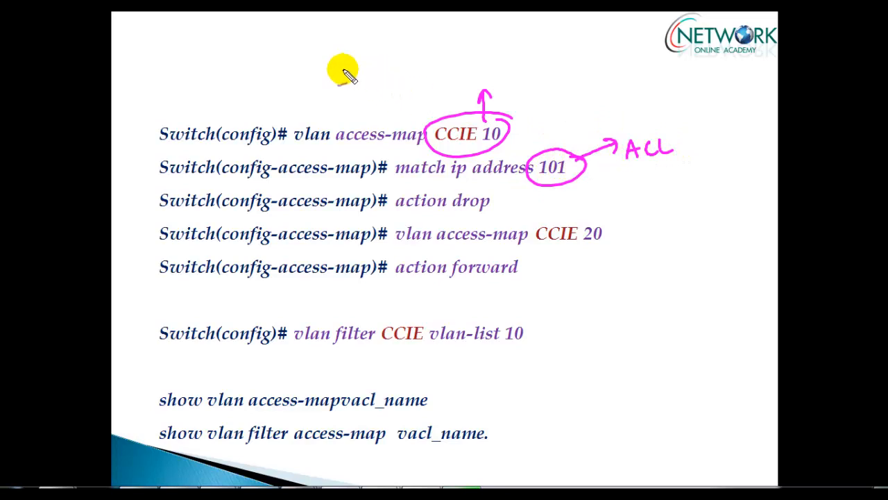
# - Ink the access-map slide in pink, writing 101 with an arrow above the commands
pyautogui.moveTo(347, 73); pyautogui.dragTo(399, 69)
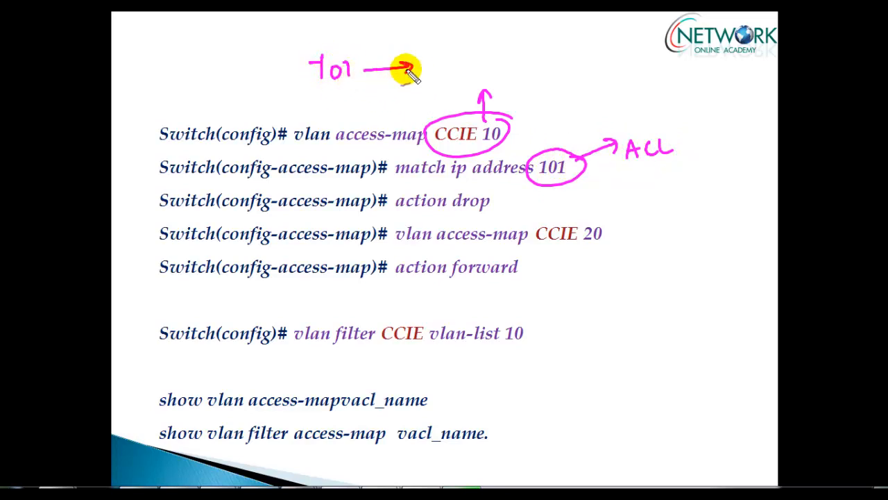
pyautogui.moveTo(478, 50)
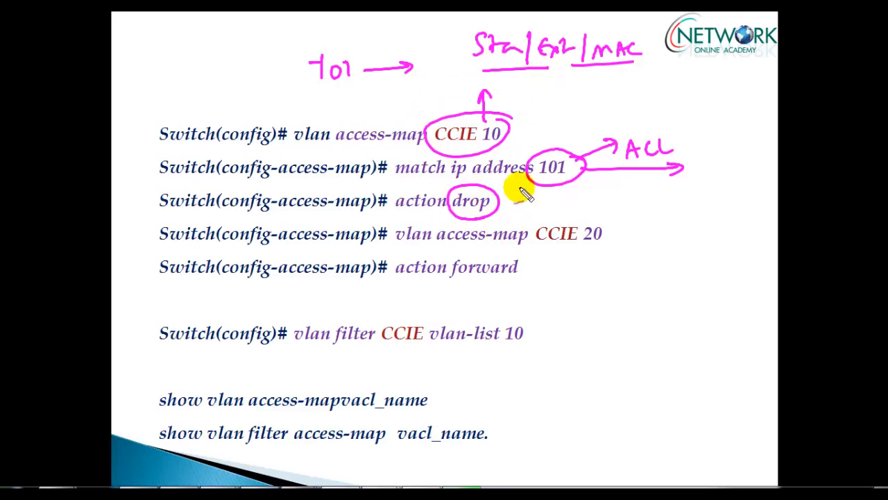
pyautogui.moveTo(524, 195); pyautogui.dragTo(614, 284)
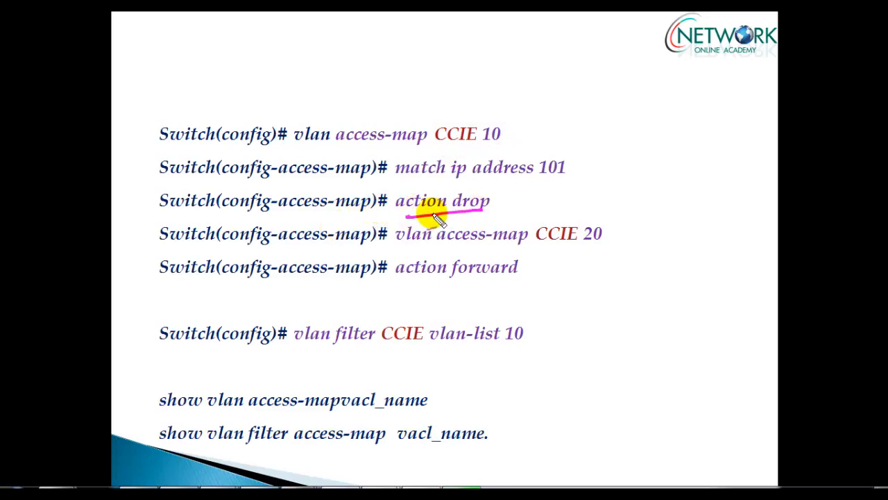
pyautogui.moveTo(499, 202)
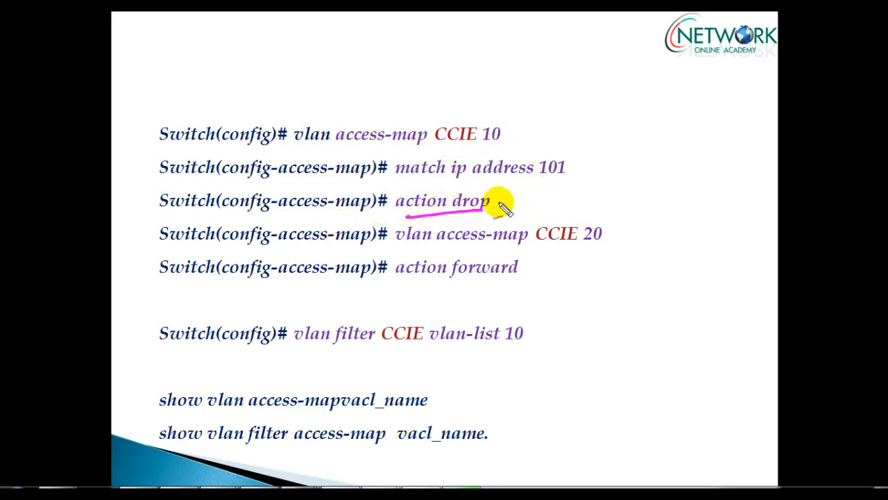
# - Draw a pink pen line under the 'action drop' command
pyautogui.moveTo(485, 208); pyautogui.dragTo(468, 295)
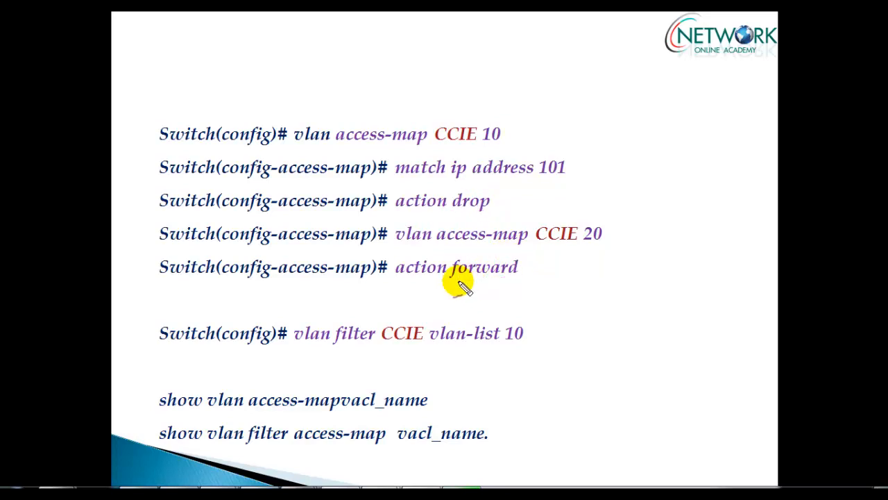
pyautogui.moveTo(298, 350)
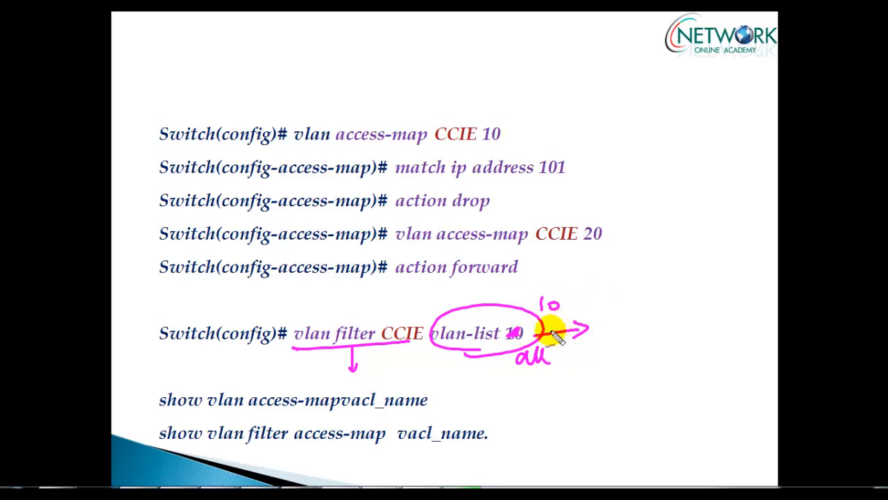
pyautogui.moveTo(387, 100)
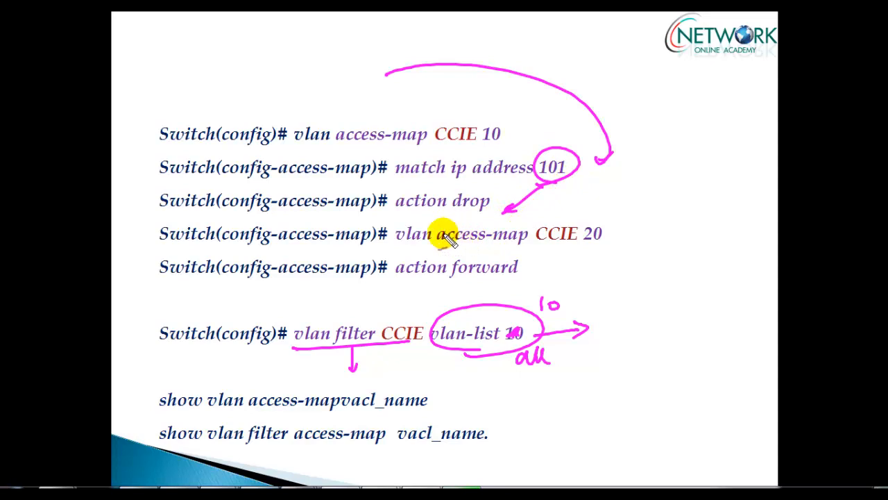
pyautogui.moveTo(248, 69)
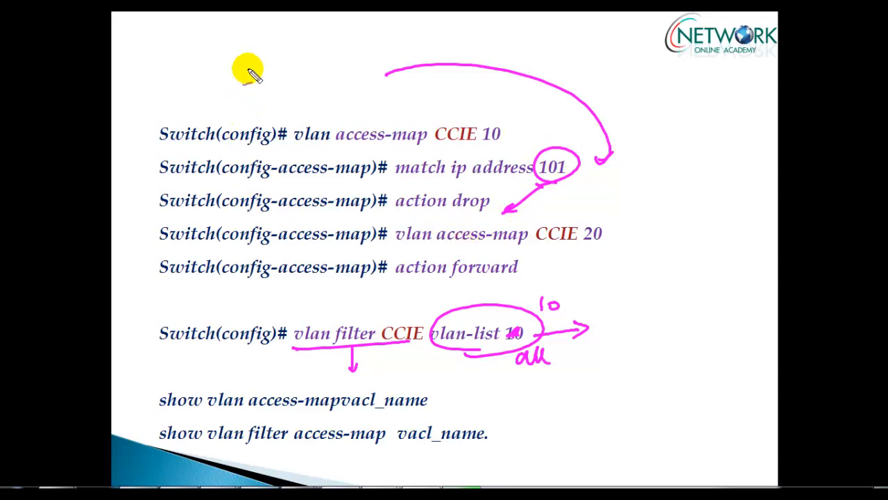
pyautogui.moveTo(220, 92)
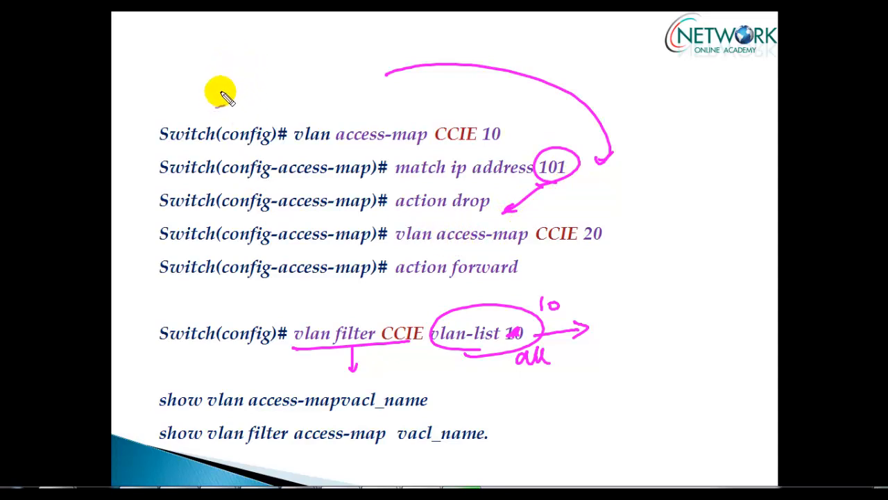